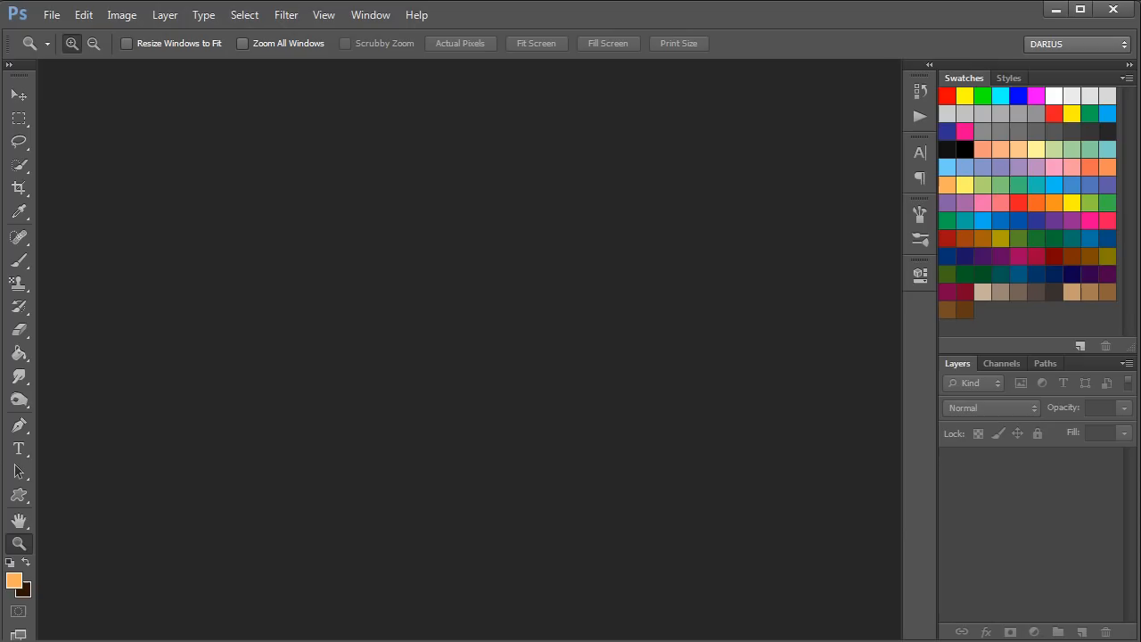
mouse_move(455, 518)
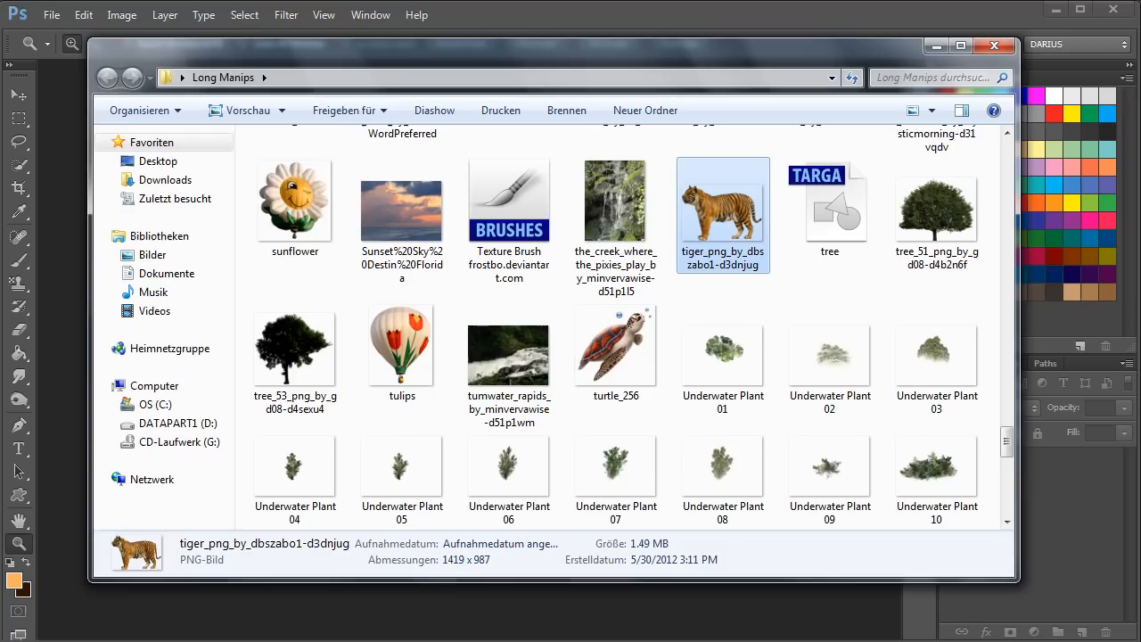
- Open the transparent tiger PNG from the Long Manips folder
double_click(723, 199)
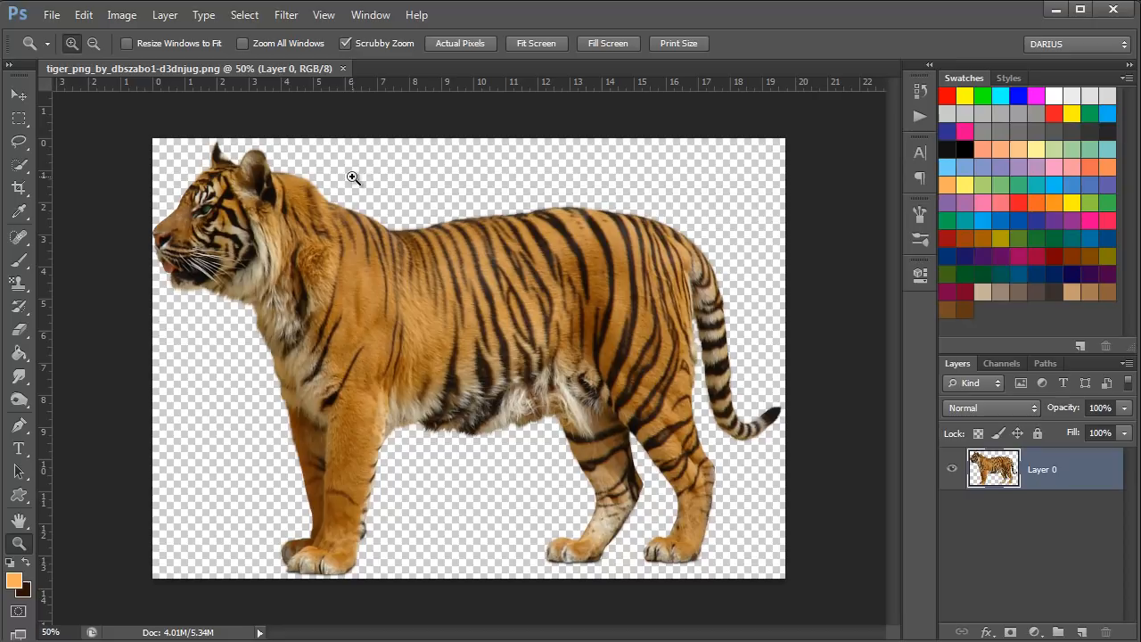
mouse_move(601, 246)
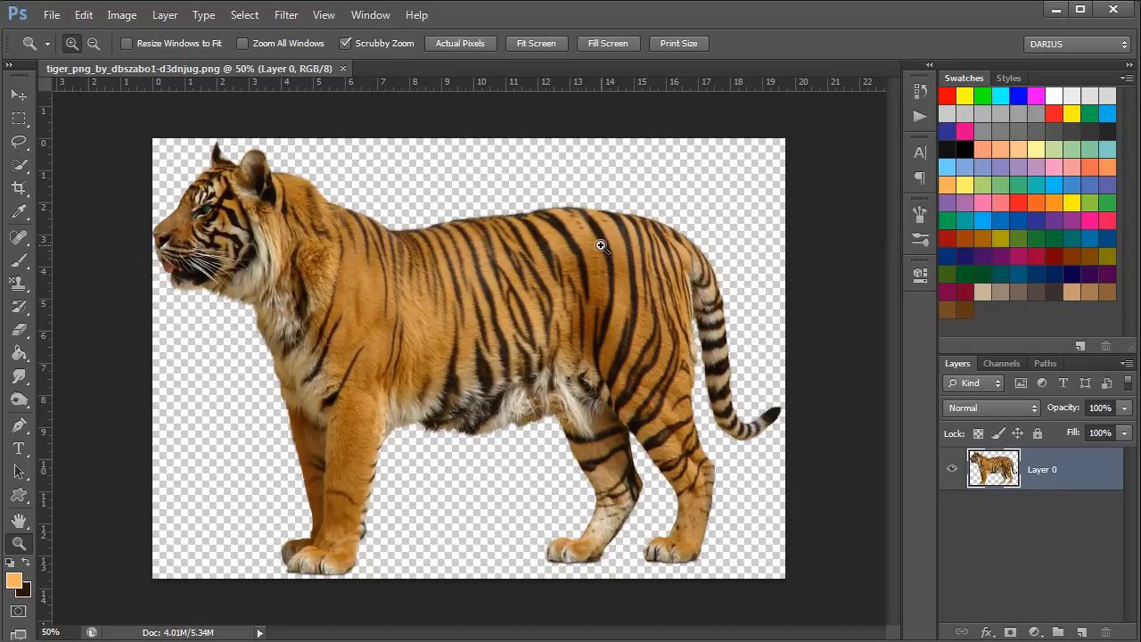
mouse_move(1037, 455)
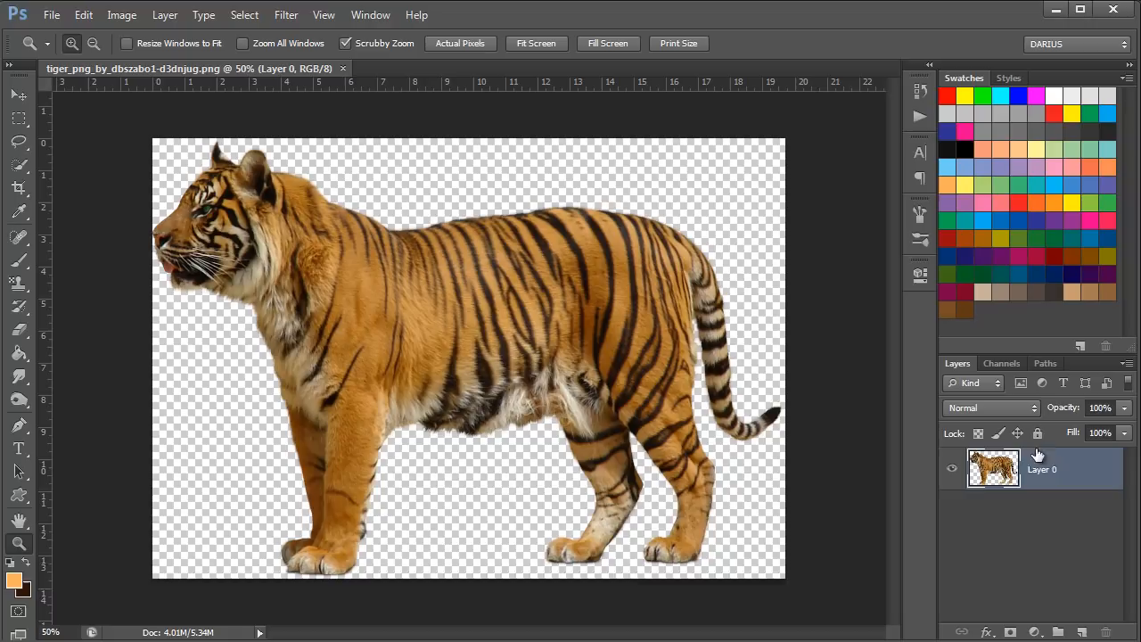
- Select the tiger's Layer 0 and desaturate it to greyscale
click(121, 14)
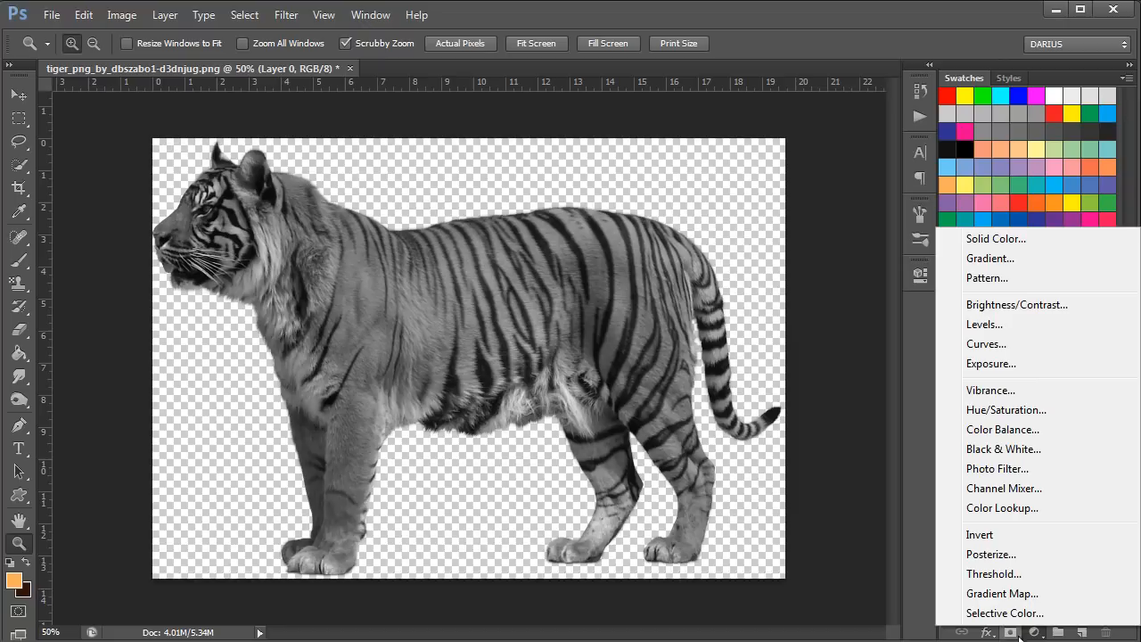
- Add a Levels adjustment and drag its input sliders to boost the tiger's contrast
click(984, 324)
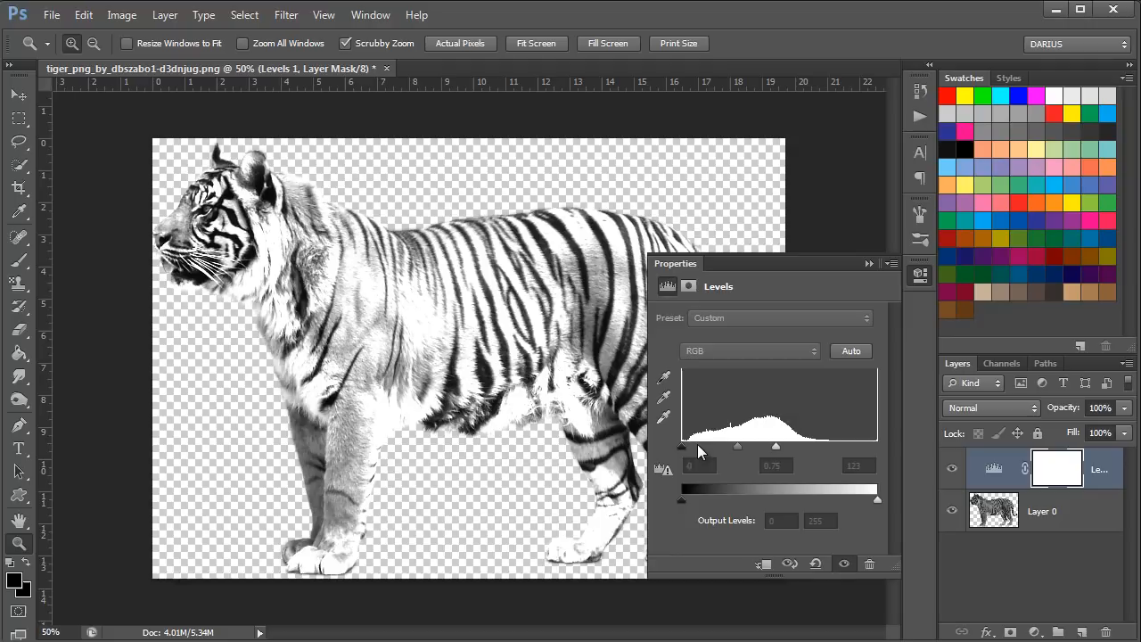
drag(682, 445, 694, 446)
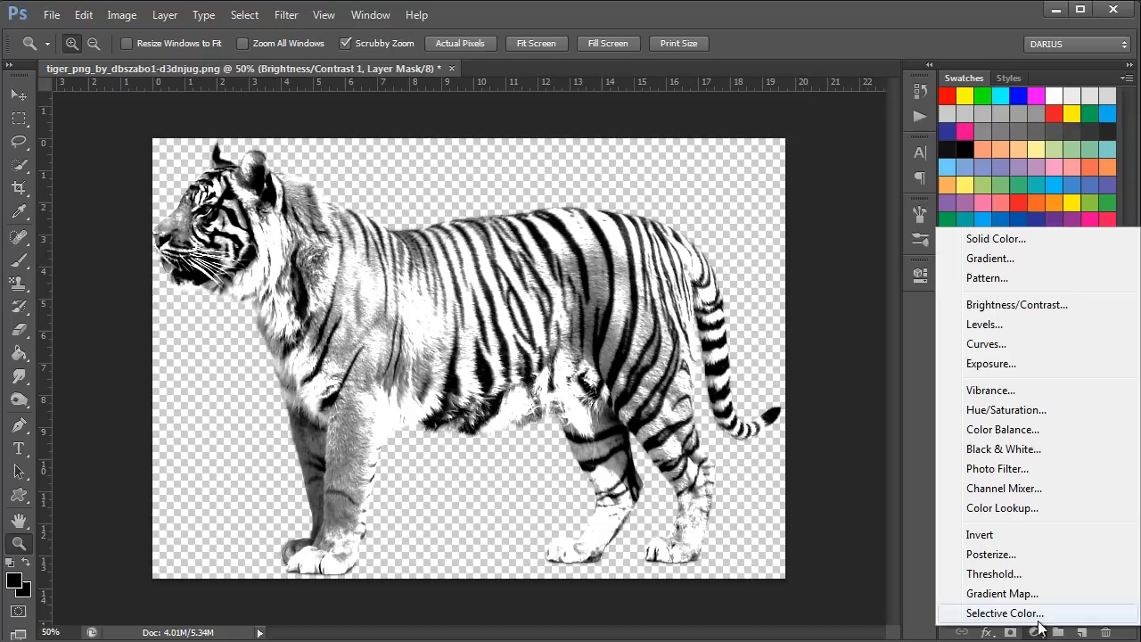
- Add an Invert adjustment, then merge all layers into one named Invert 1
click(979, 534)
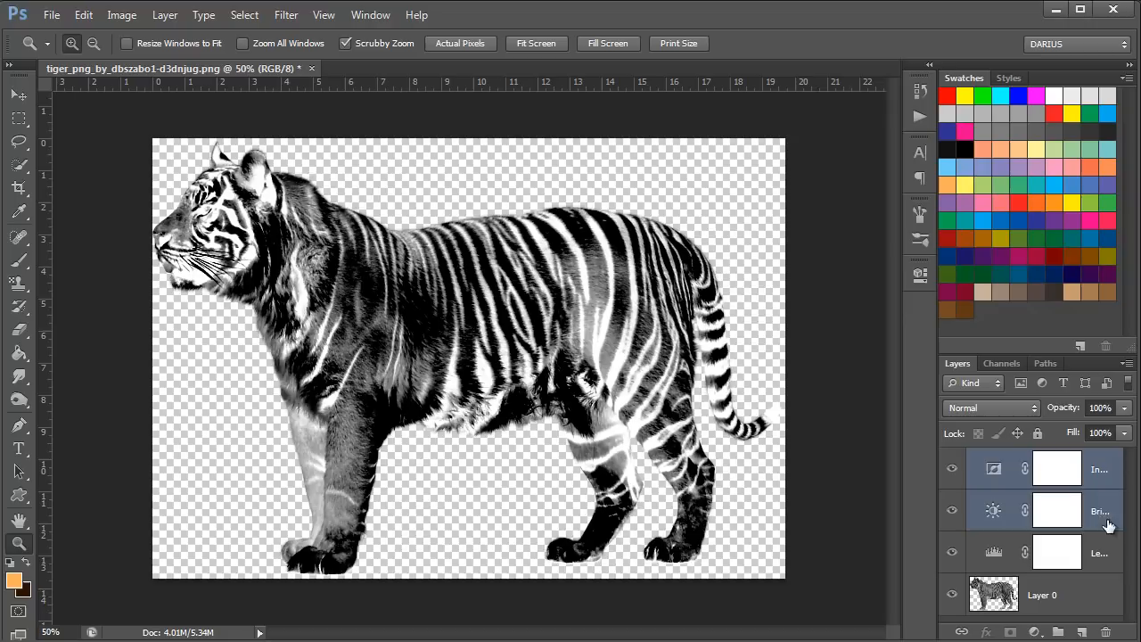
right_click(1099, 511)
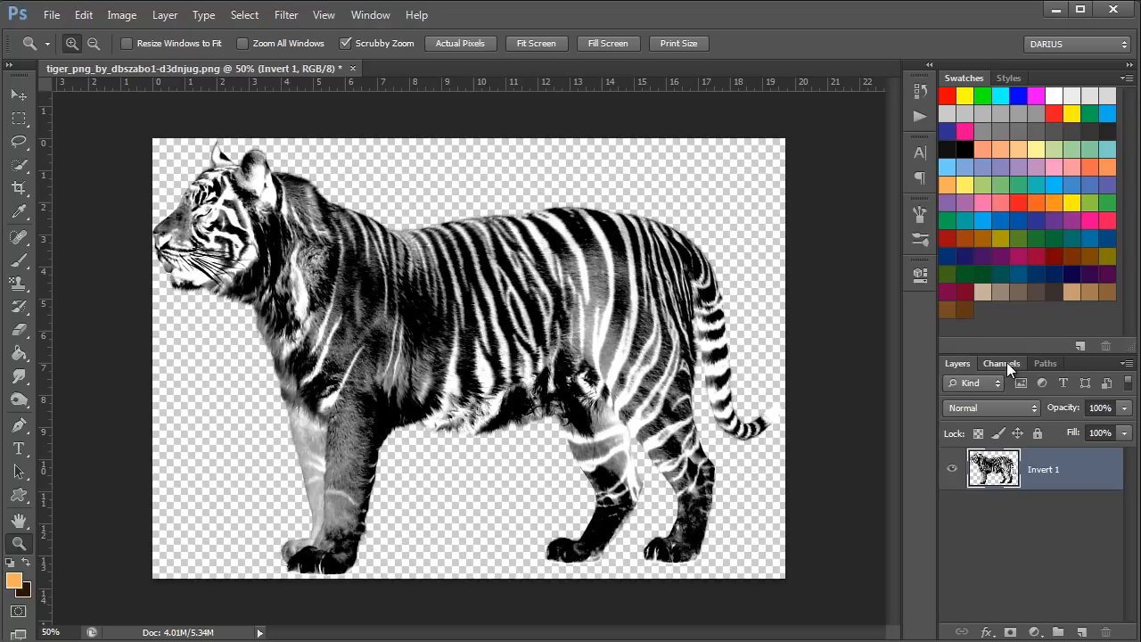
click(1002, 363)
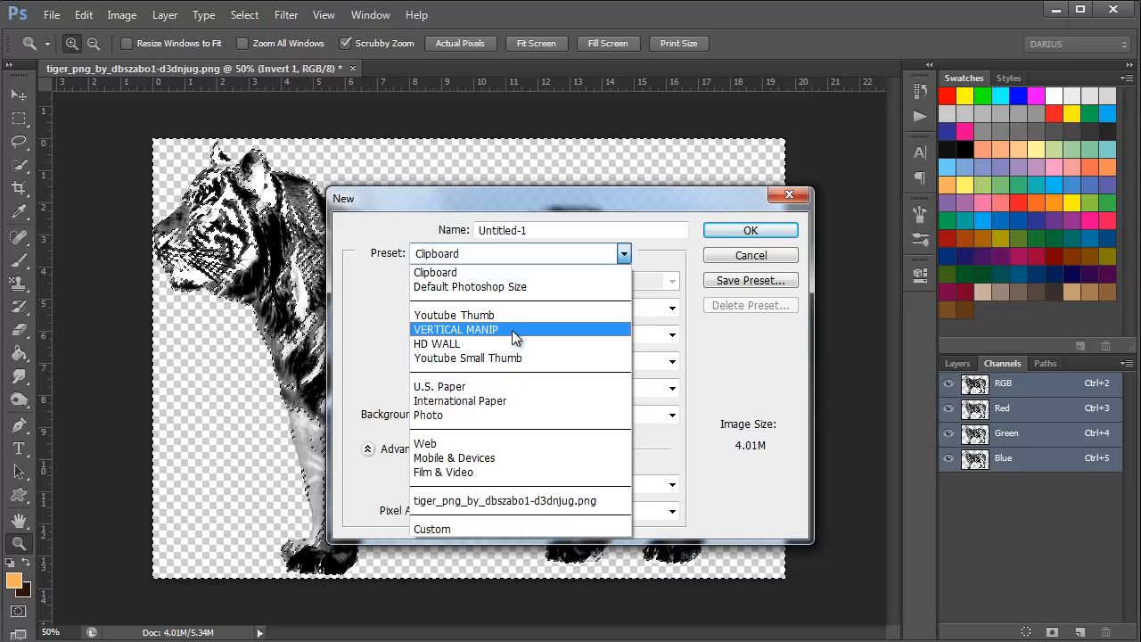
- Create a new 1280×720 document using the Youtube Thumb preset
click(453, 315)
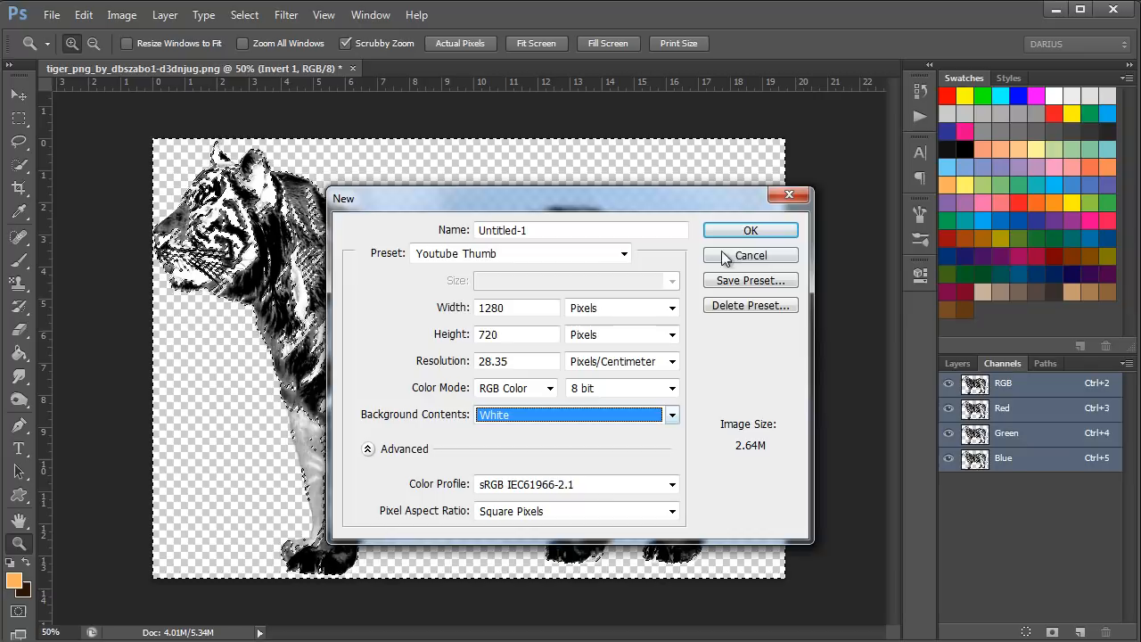
click(749, 230)
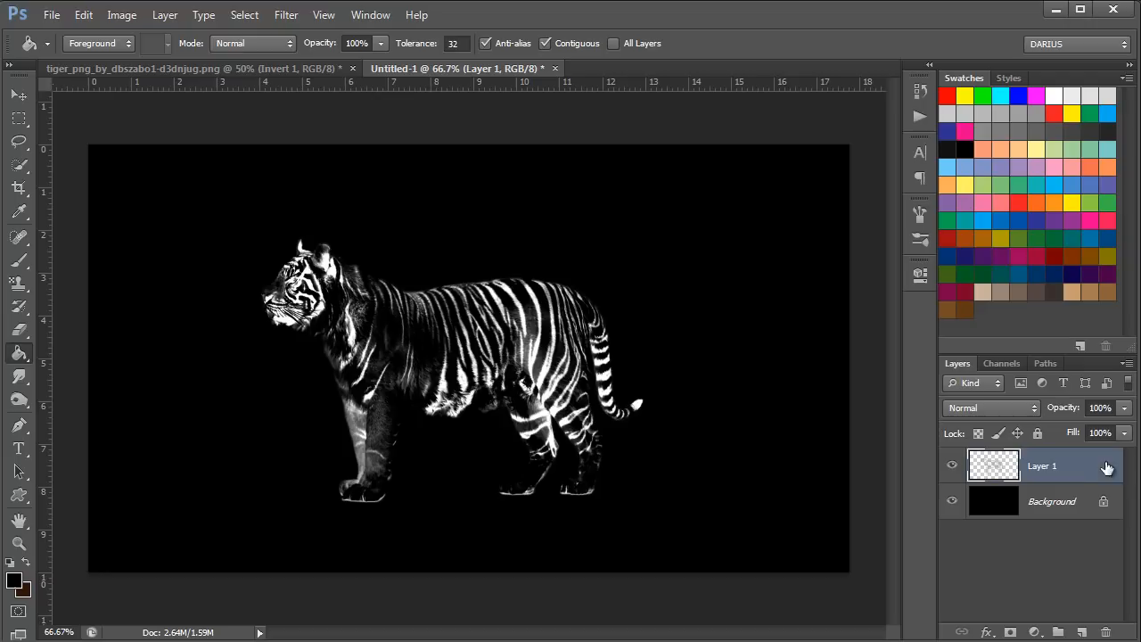
- Lock Layer 1's transparency and brush pale yellow over the white tiger
click(979, 433)
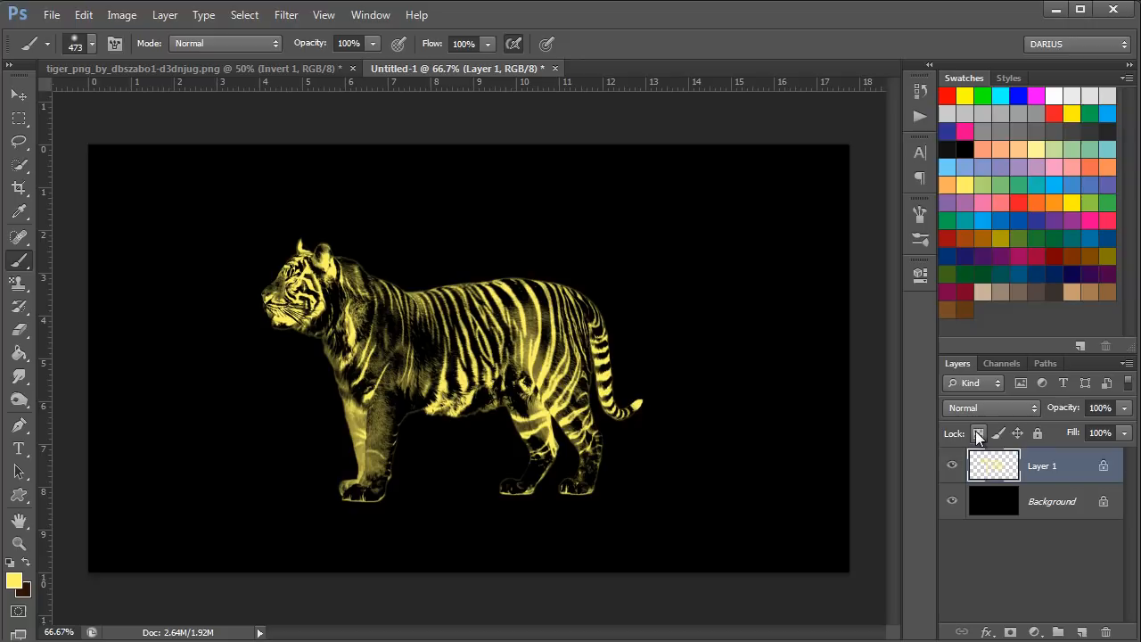
- Add an Outer Glow layer style to the tiger with colour ff0000
double_click(1042, 465)
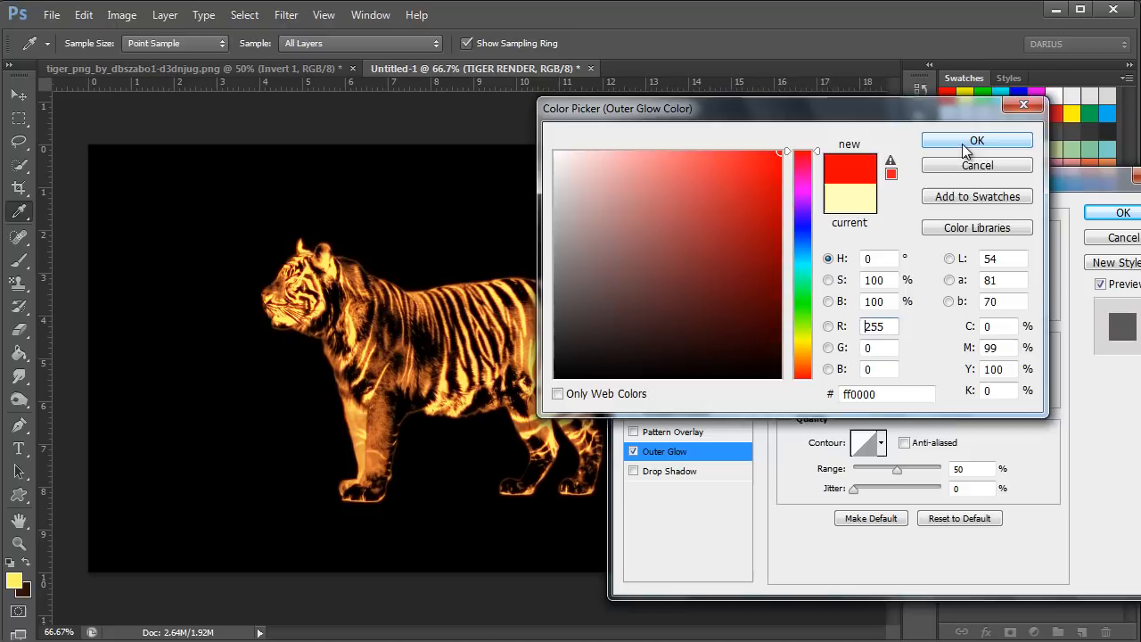
click(977, 140)
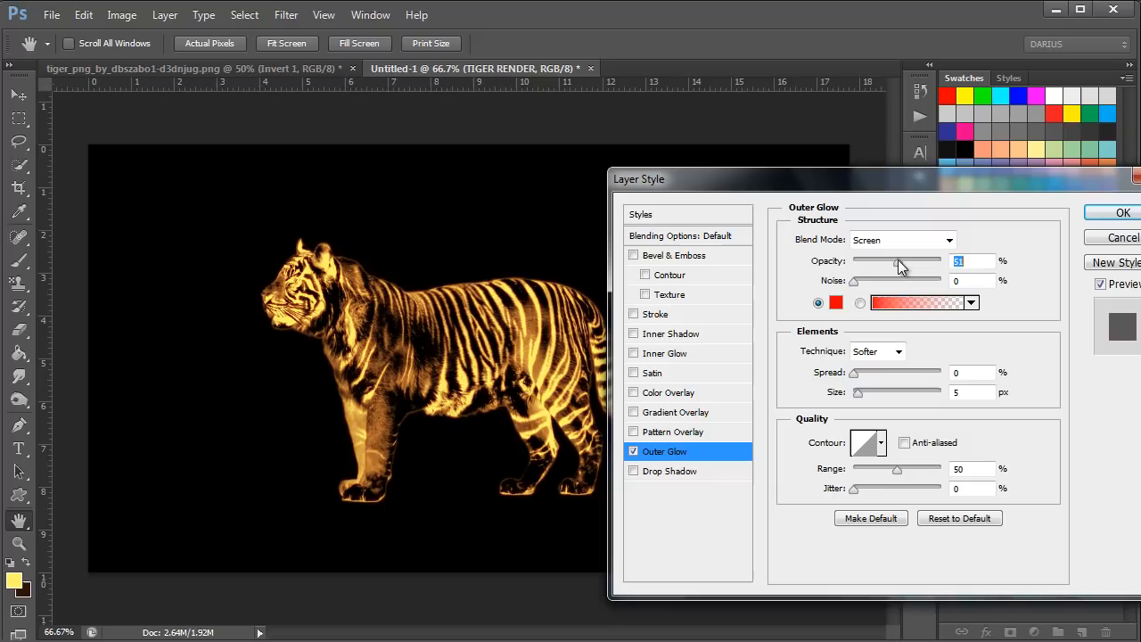
click(1123, 212)
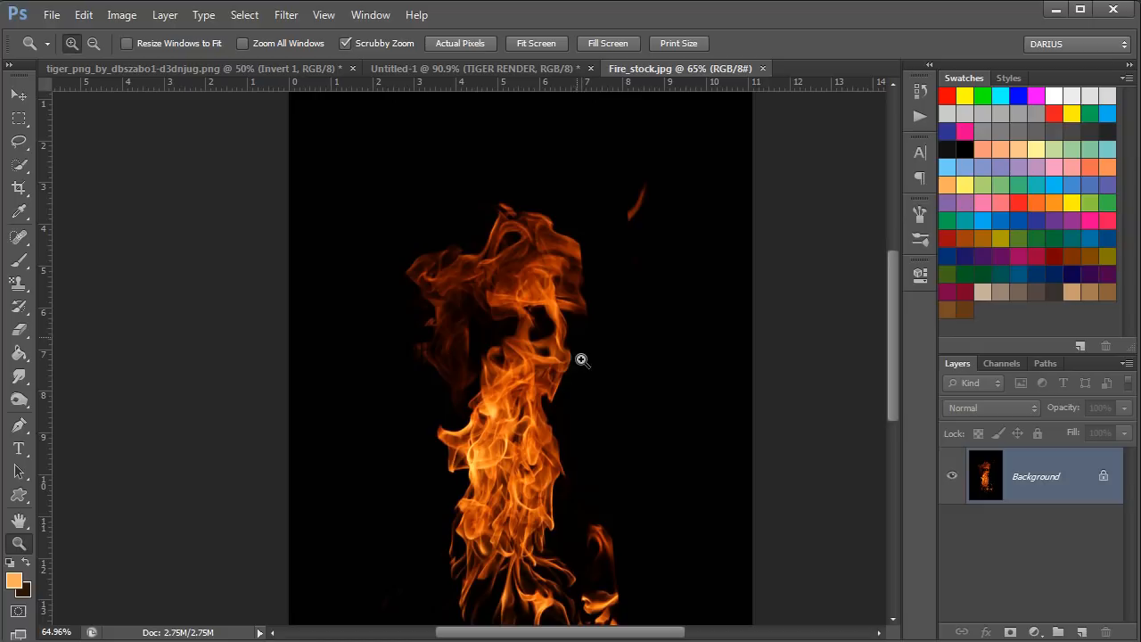
- Open Fire_stock.jpg and zoom in on the flames
click(581, 361)
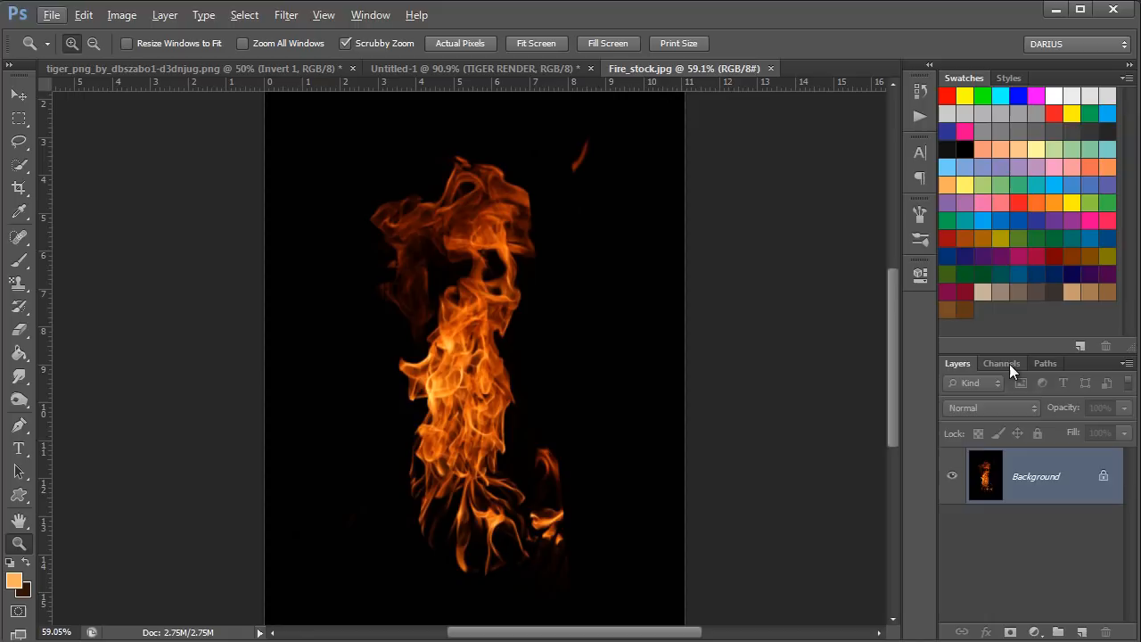
- Load the Green channel as a selection and copy the bright flames to a new layer
click(1001, 362)
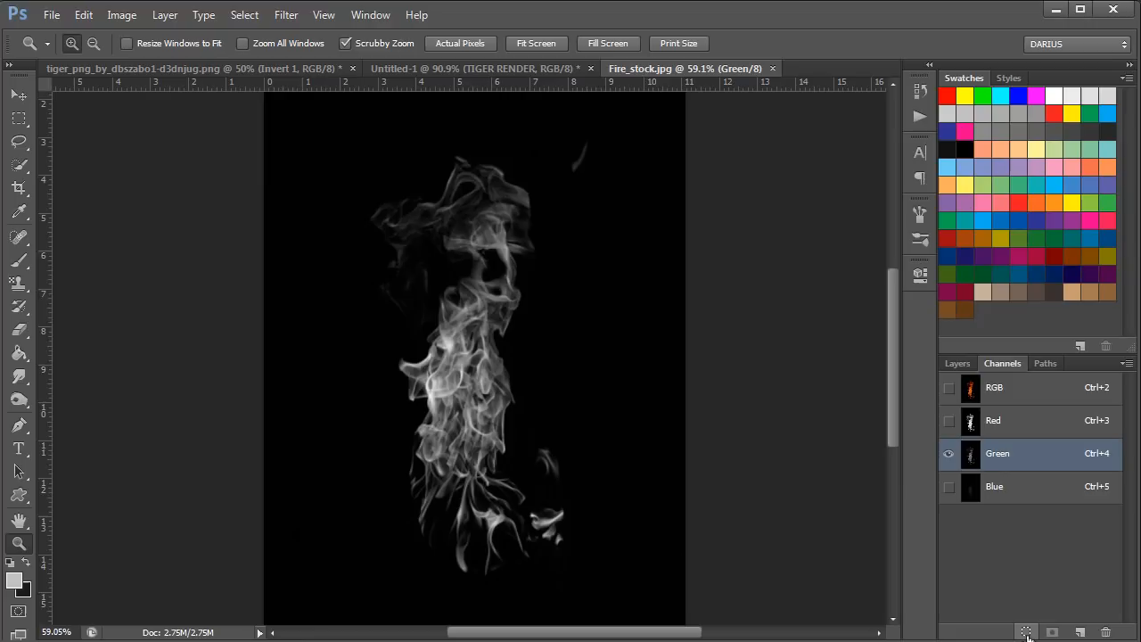
click(948, 387)
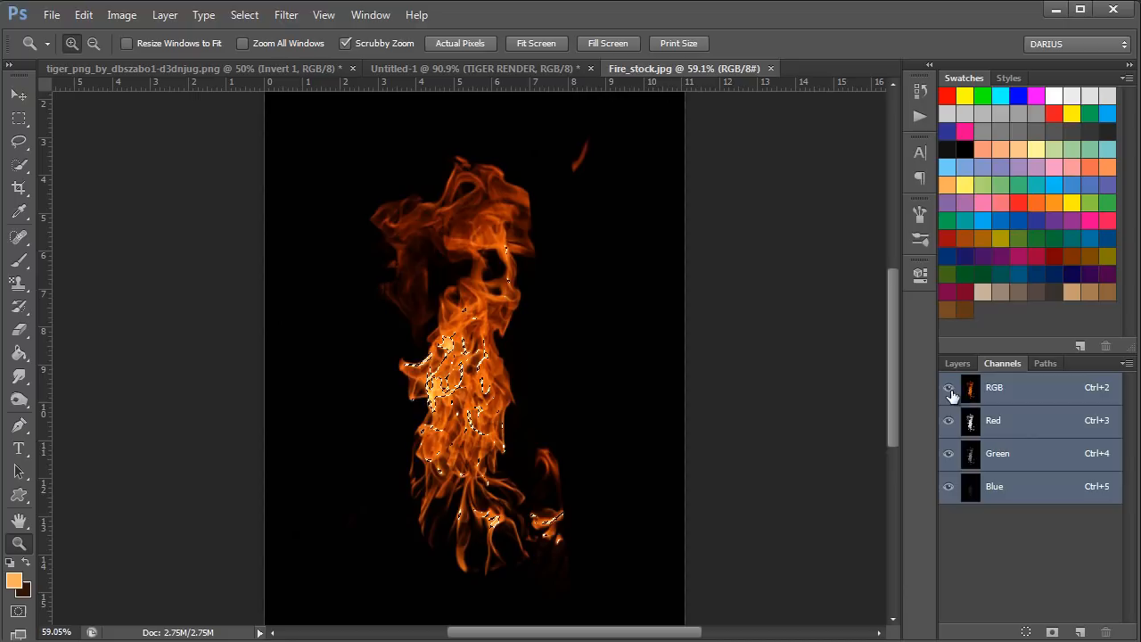
click(957, 363)
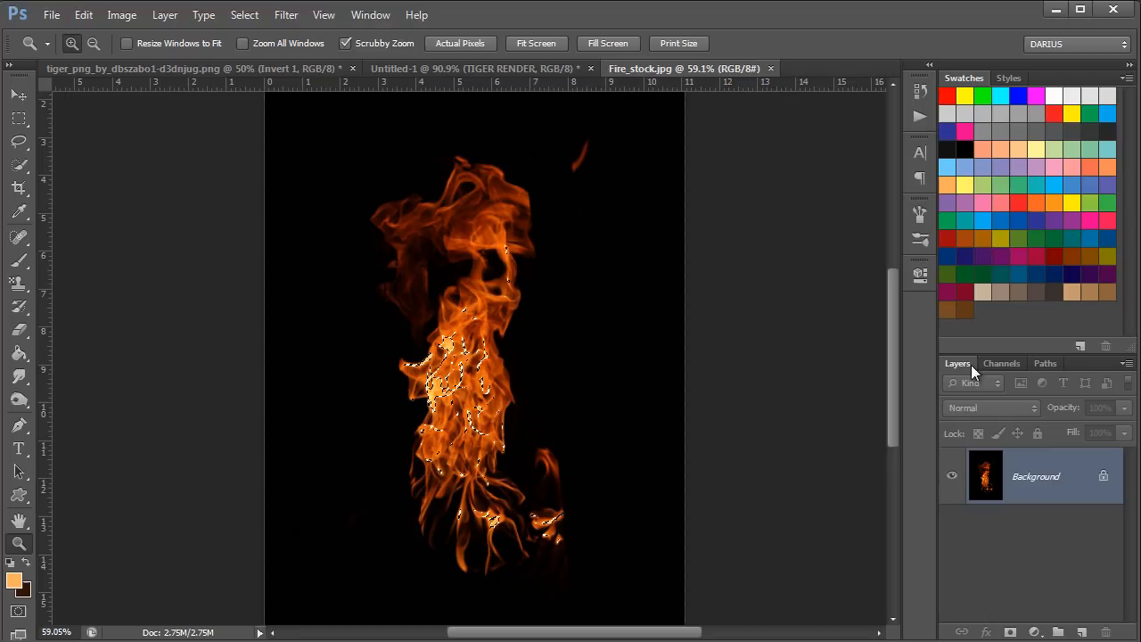
key(ctrl+j)
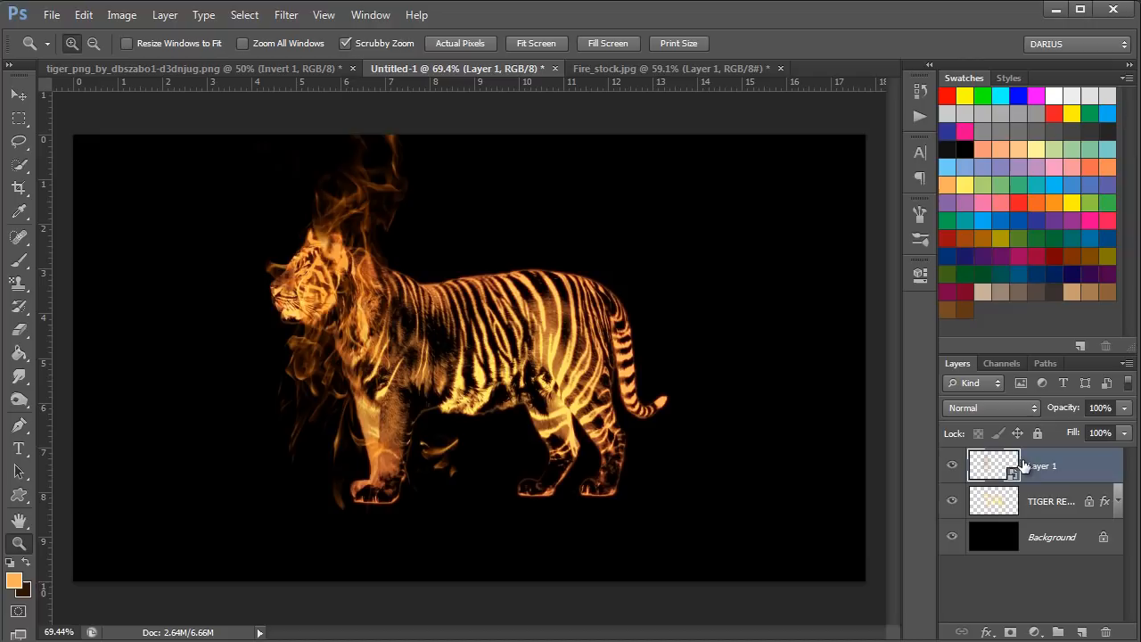
- Duplicate the flame layer and transform copies along the tiger's back, body and tail
key(ctrl+t)
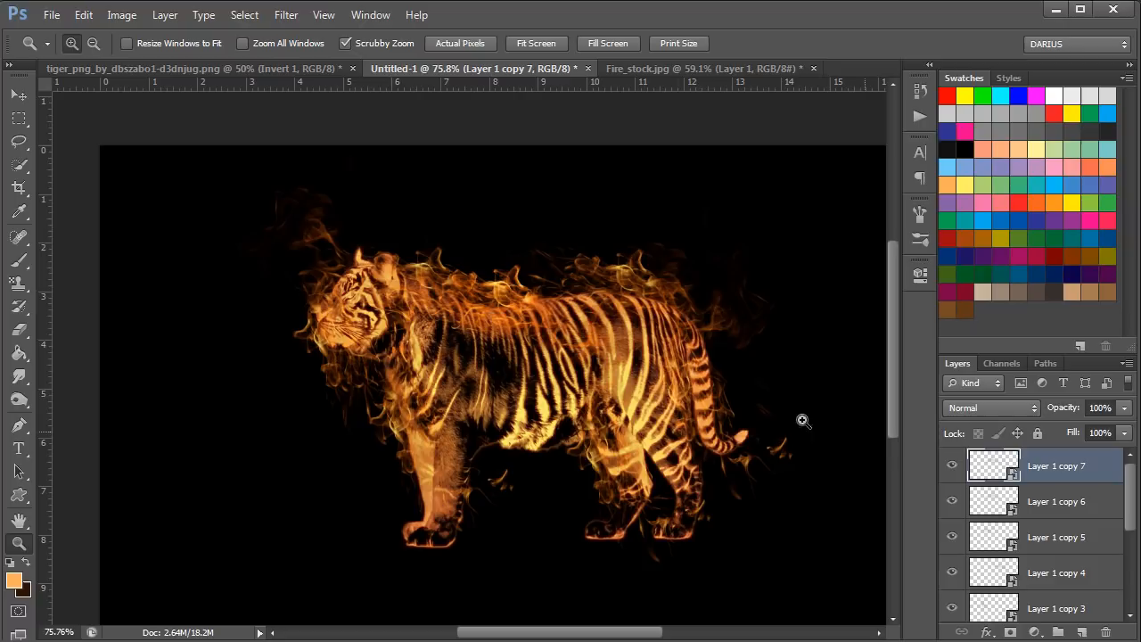
key(Ctrl+T)
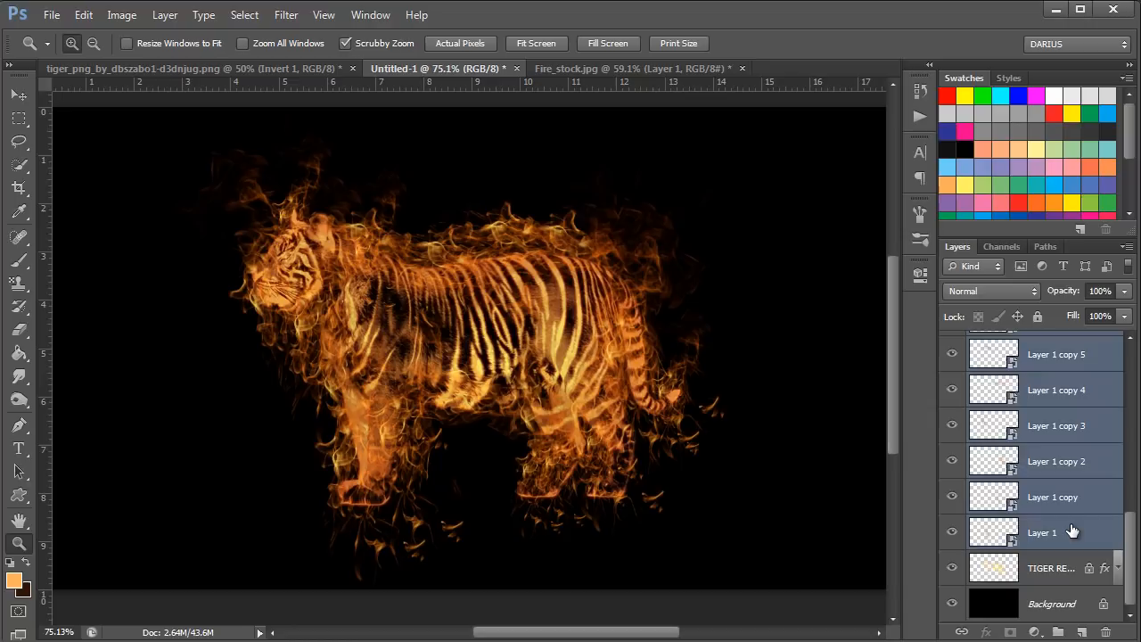
- Merge the selected Layer 1 flame copies into one layer via the right-click menu
right_click(1051, 532)
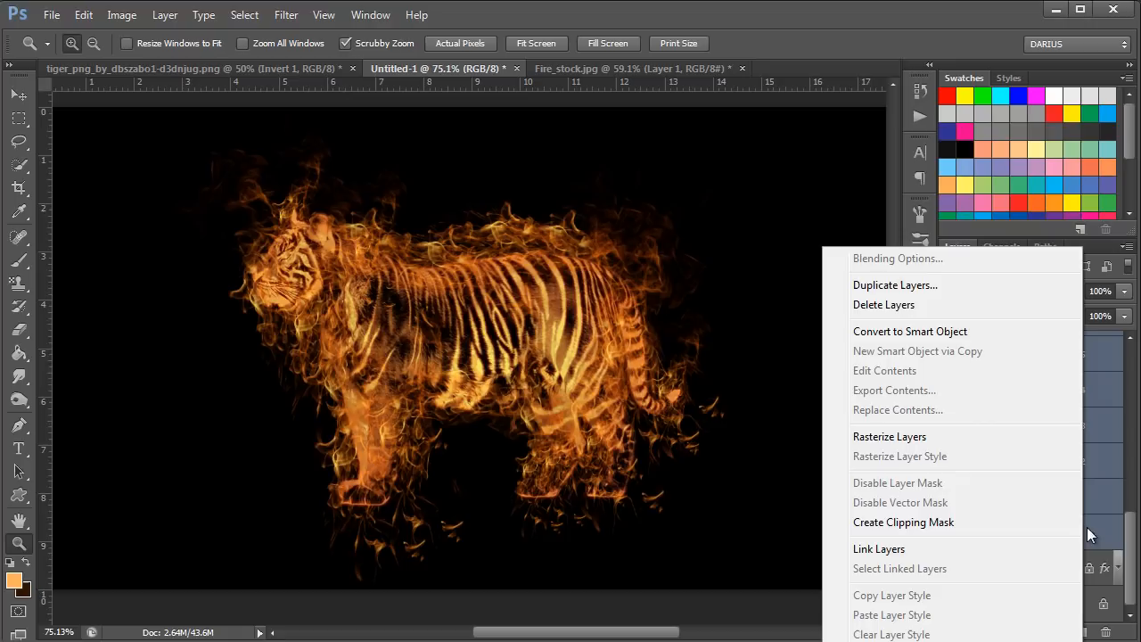
click(895, 284)
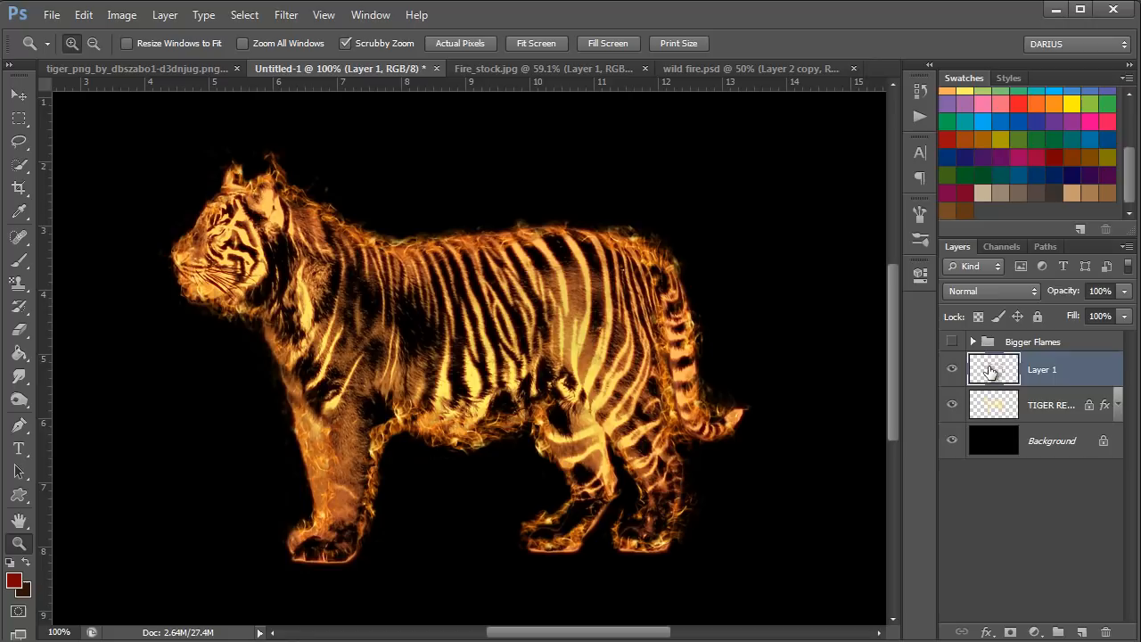
- Turn on the Bigger Flames group's visibility and collapse its folder
click(990, 291)
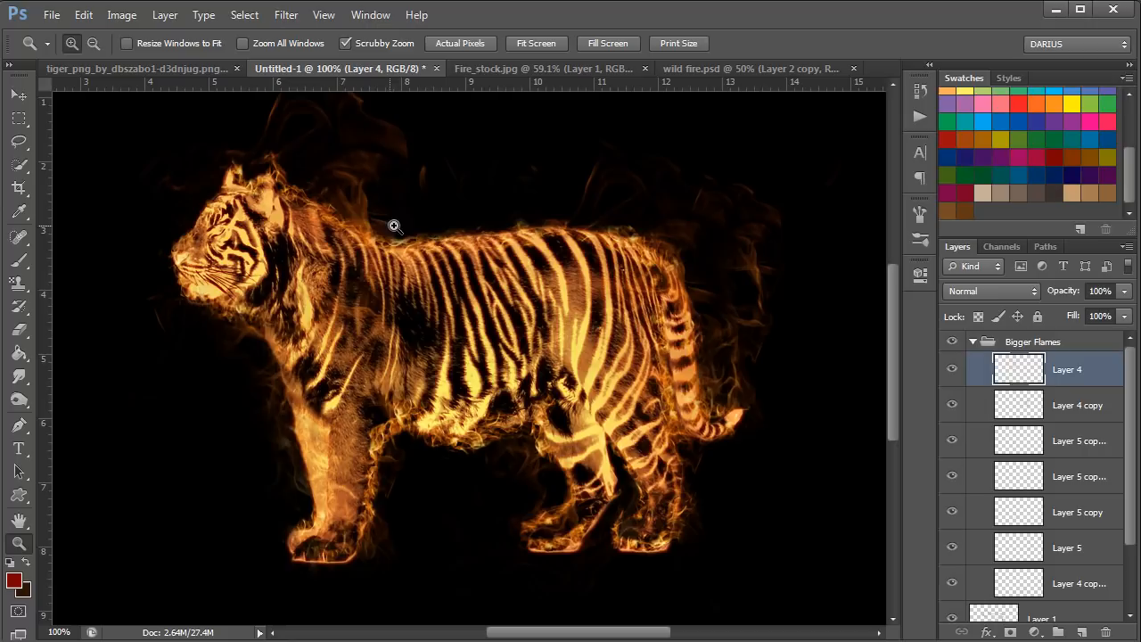
click(1076, 405)
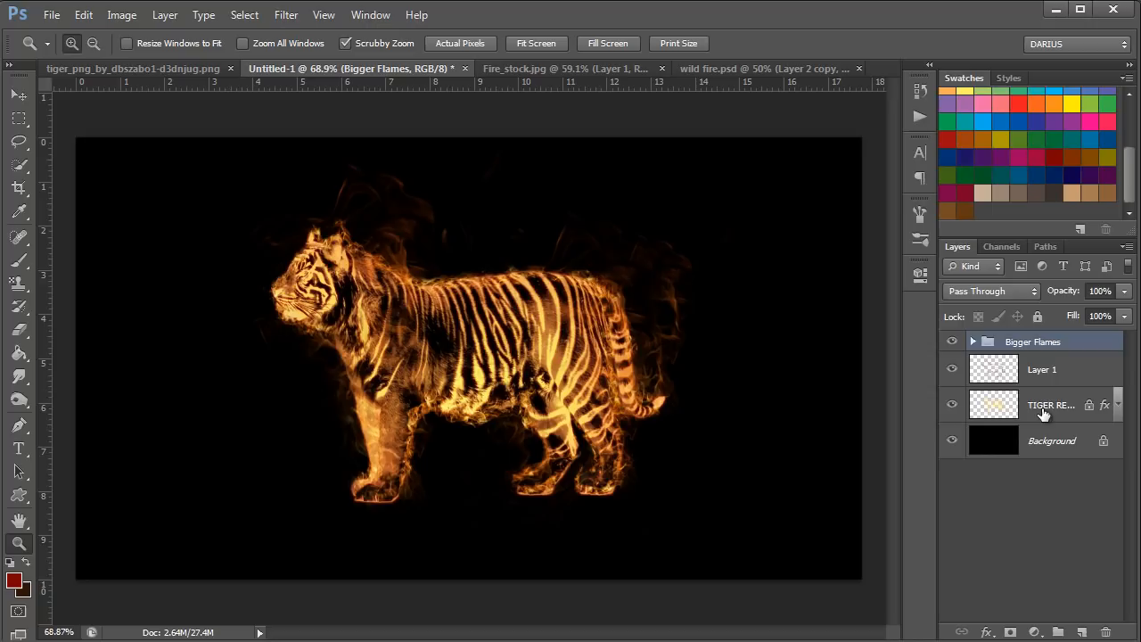
- Select TIGER RENDER, view at Actual Pixels, and reselect TIGER RENDER above the red glow layer
click(1052, 404)
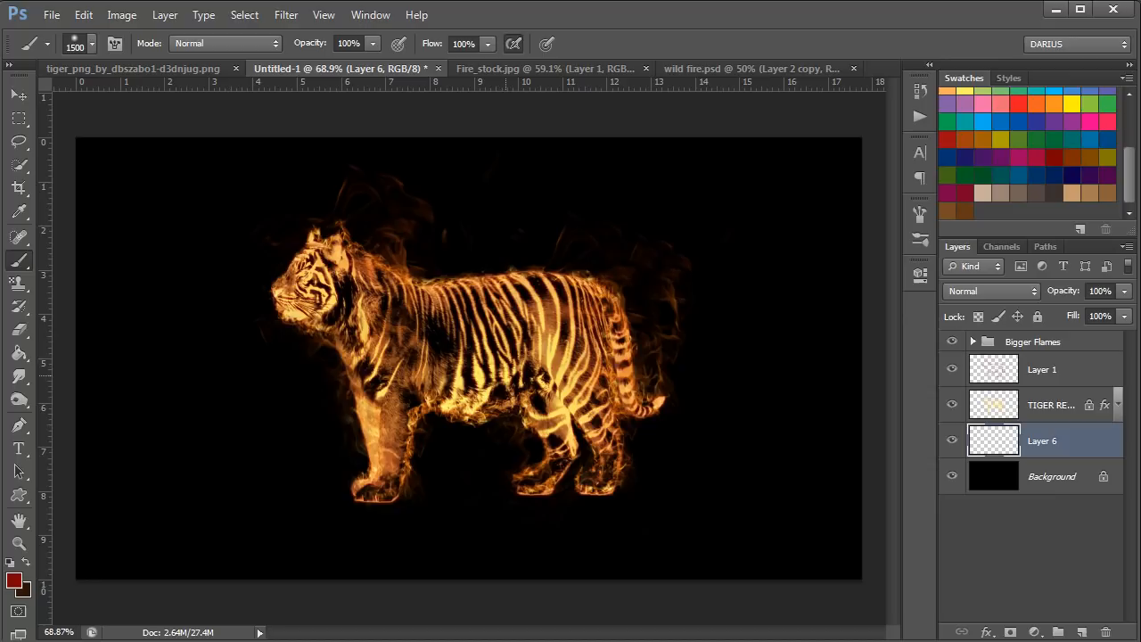
mouse_move(1059, 153)
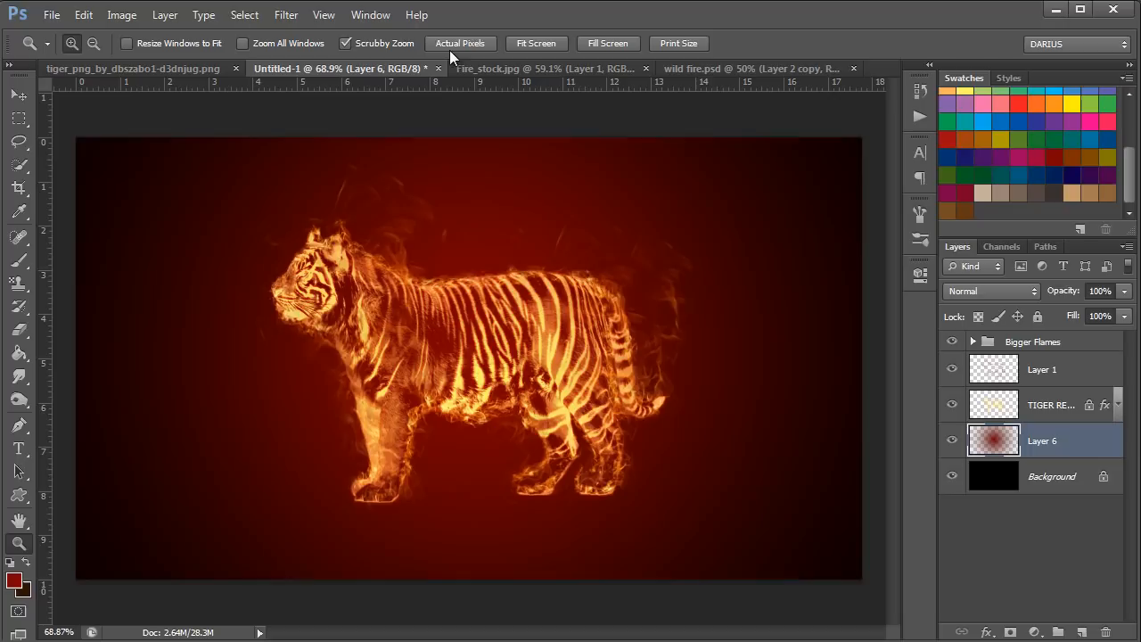
click(460, 43)
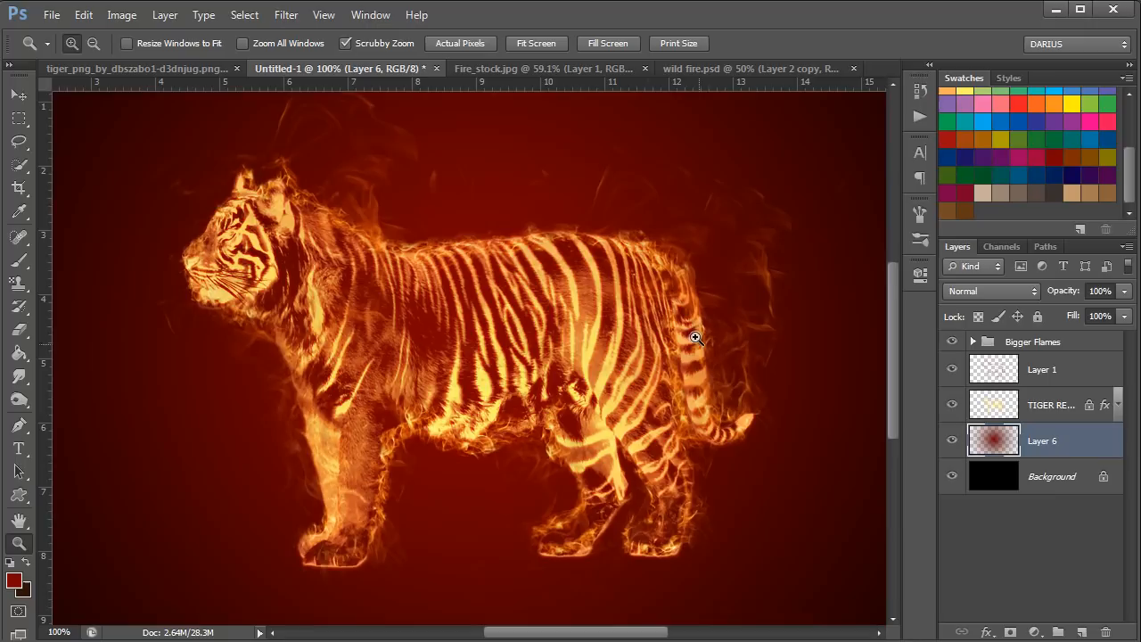
click(1052, 403)
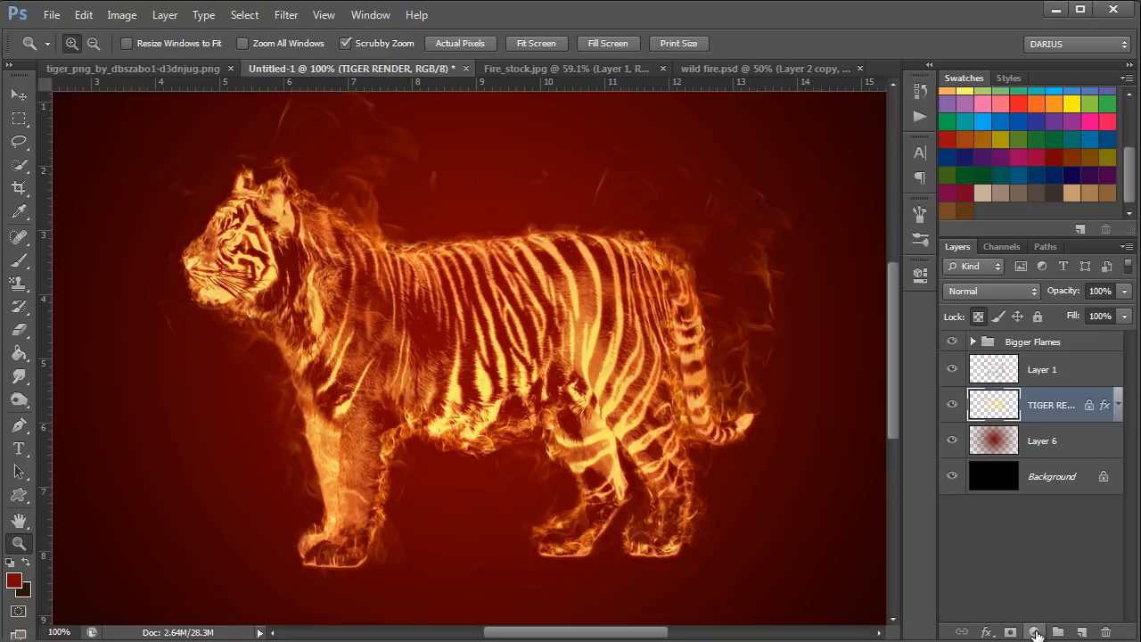
- Add a Levels adjustment and drag the white input slider left to about 241
click(1033, 631)
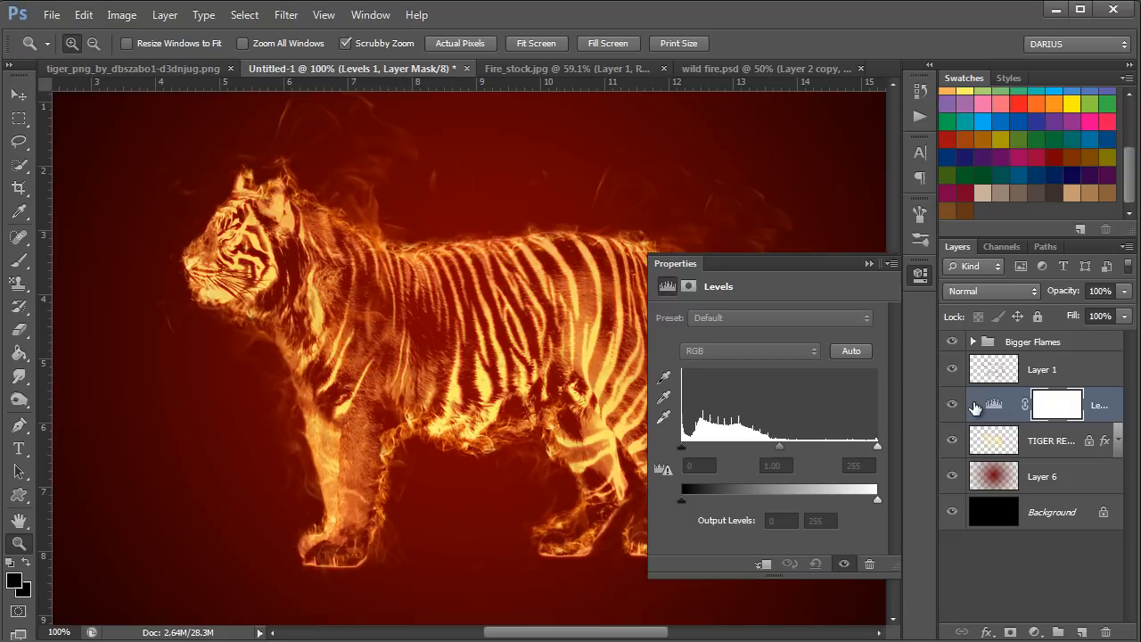
drag(876, 445, 863, 445)
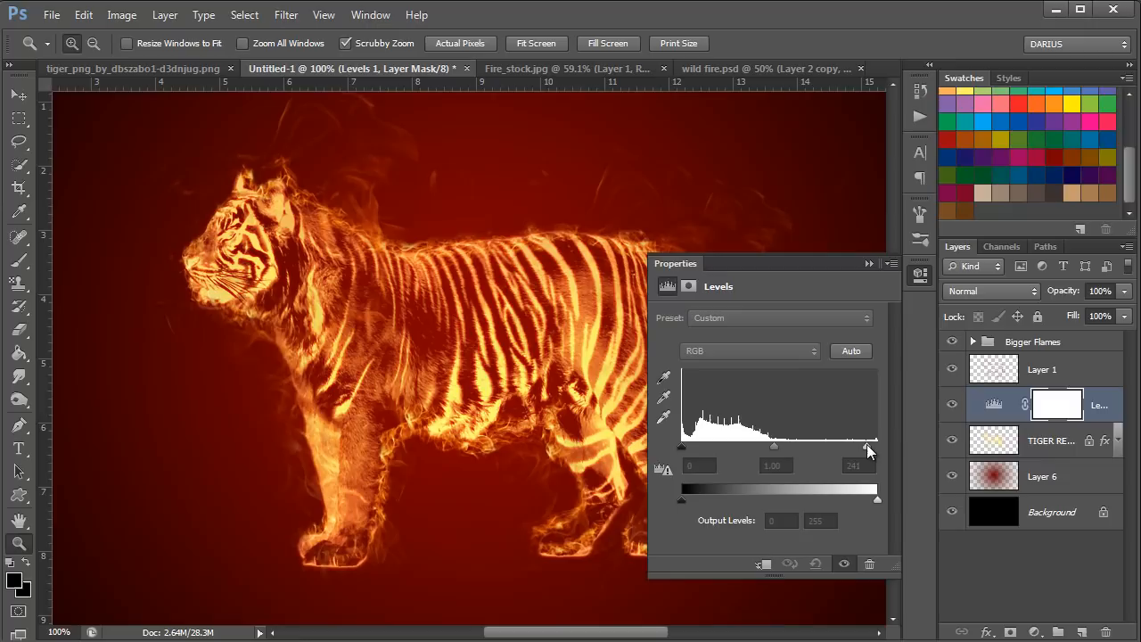